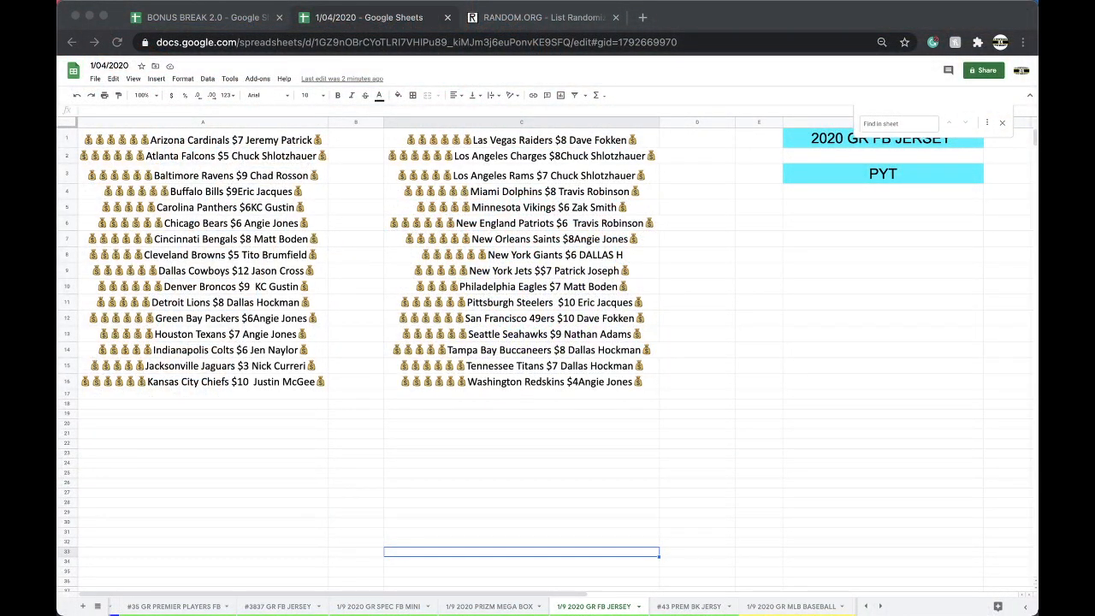
pyautogui.moveTo(267, 150)
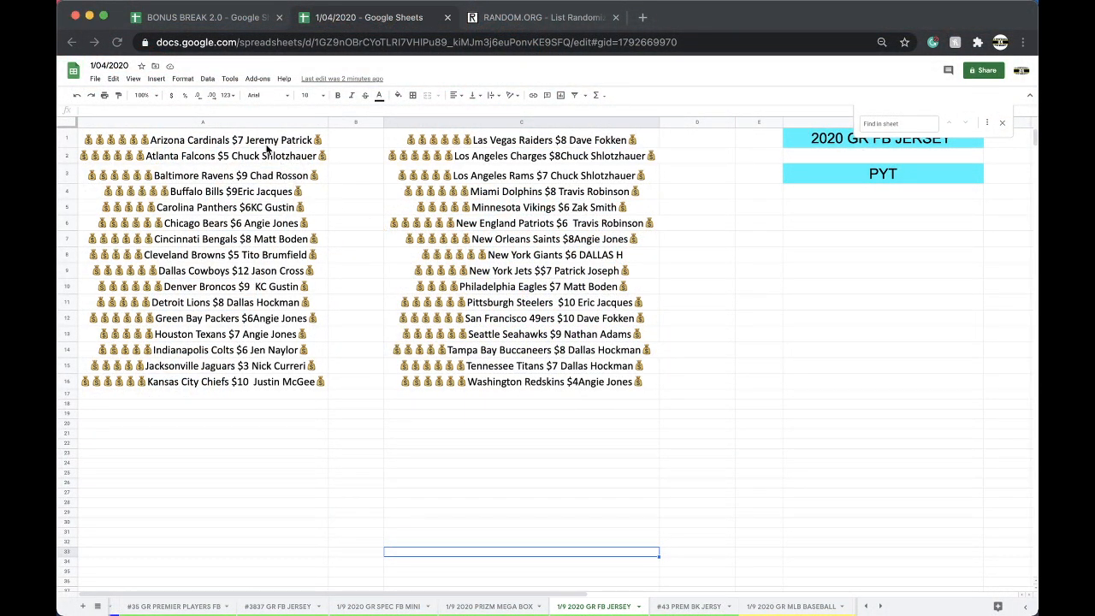
# Step: Check the team entries in columns A and C, from Ravens through Steelers
pyautogui.click(202, 175)
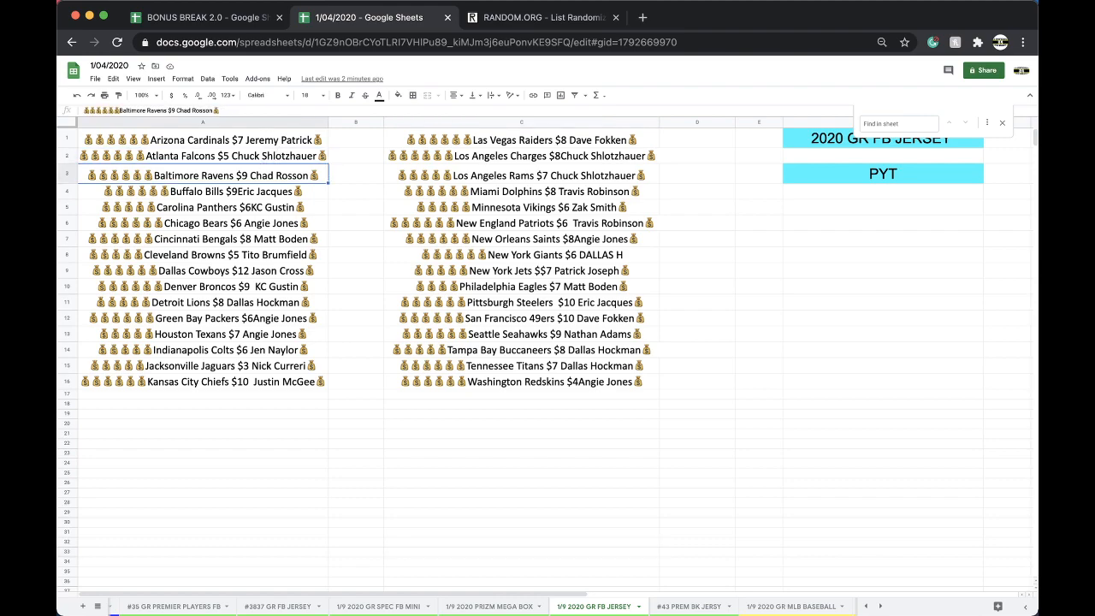
pyautogui.click(203, 207)
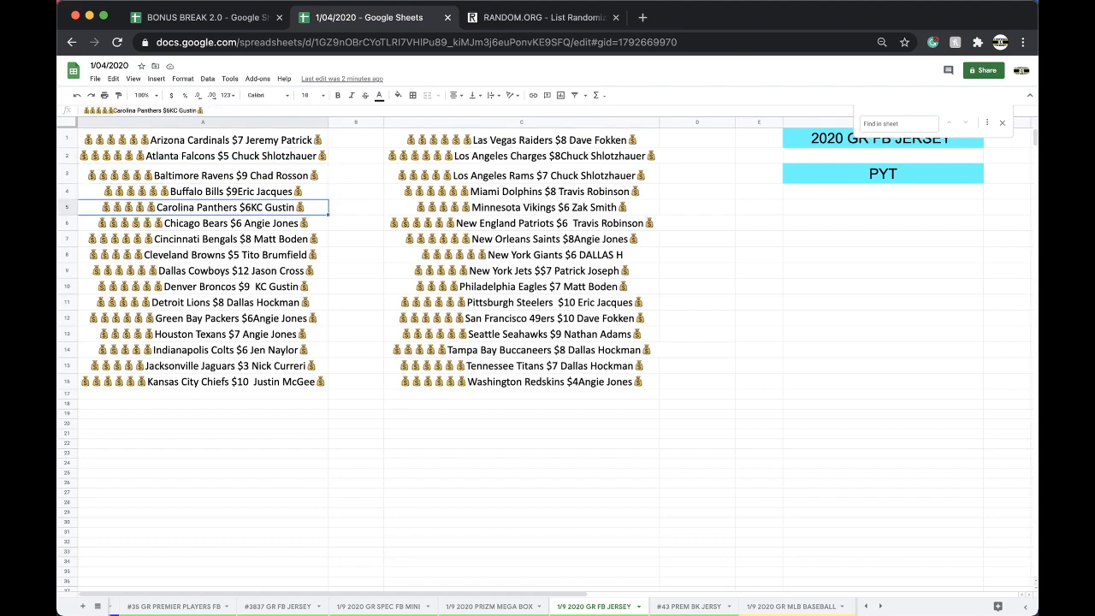
pyautogui.click(231, 239)
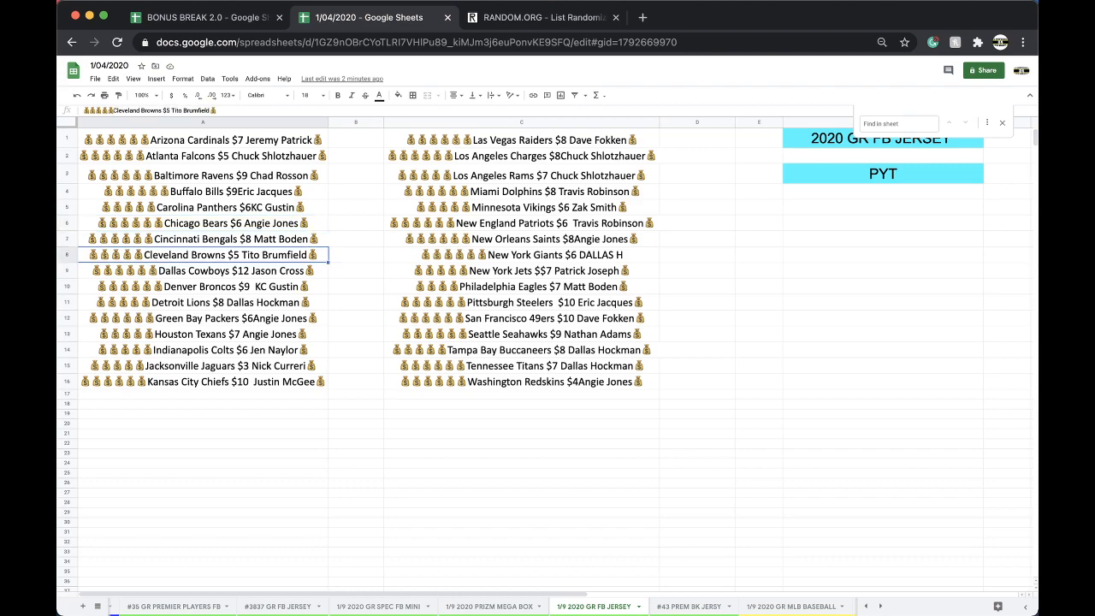
pyautogui.click(197, 270)
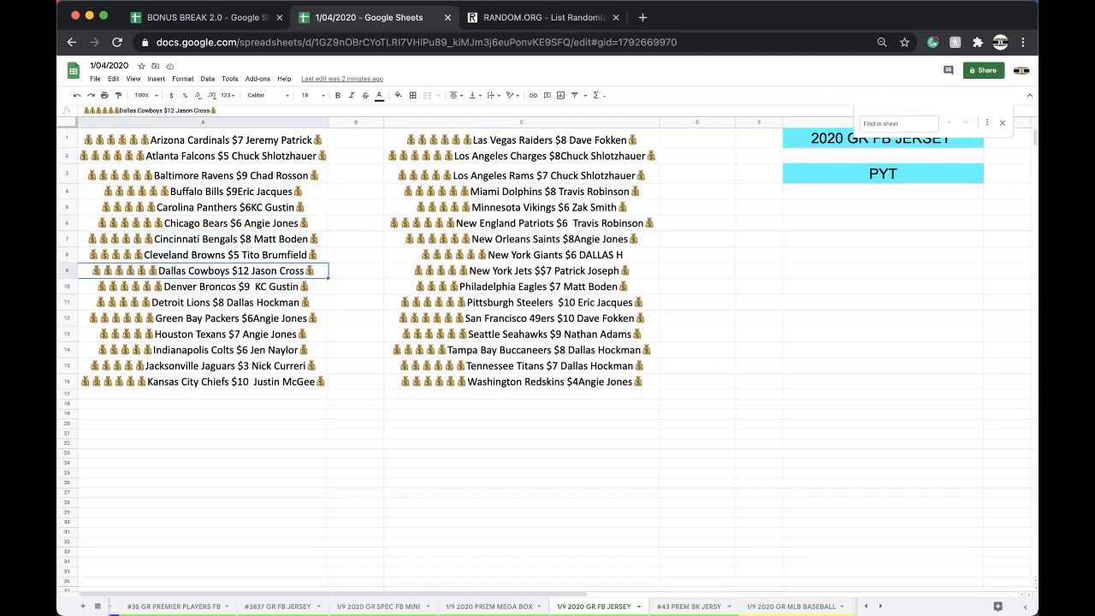
pyautogui.moveTo(266, 323)
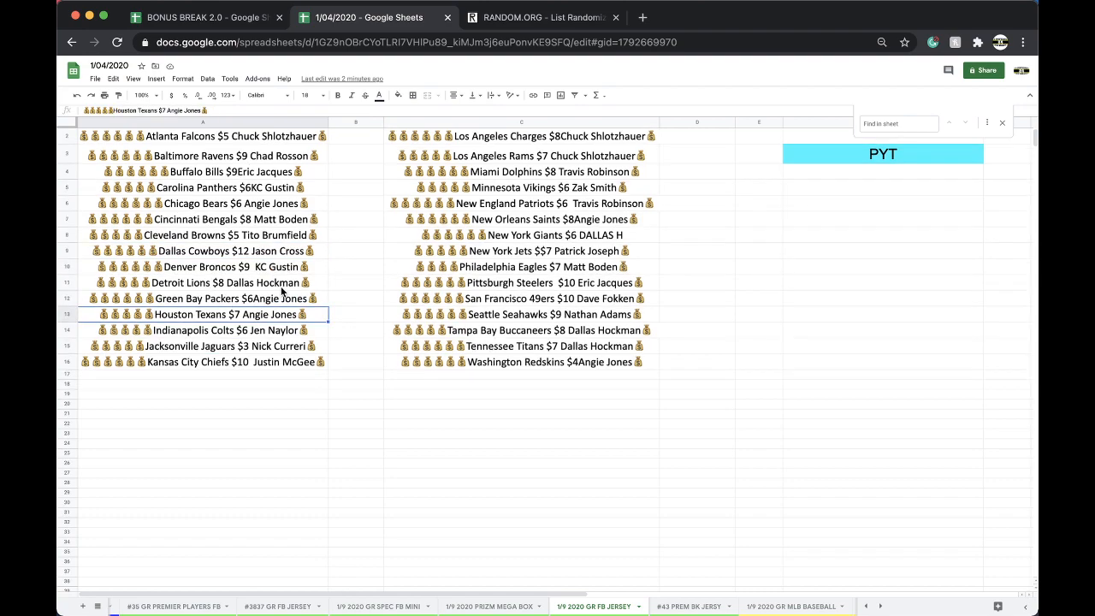
pyautogui.click(231, 361)
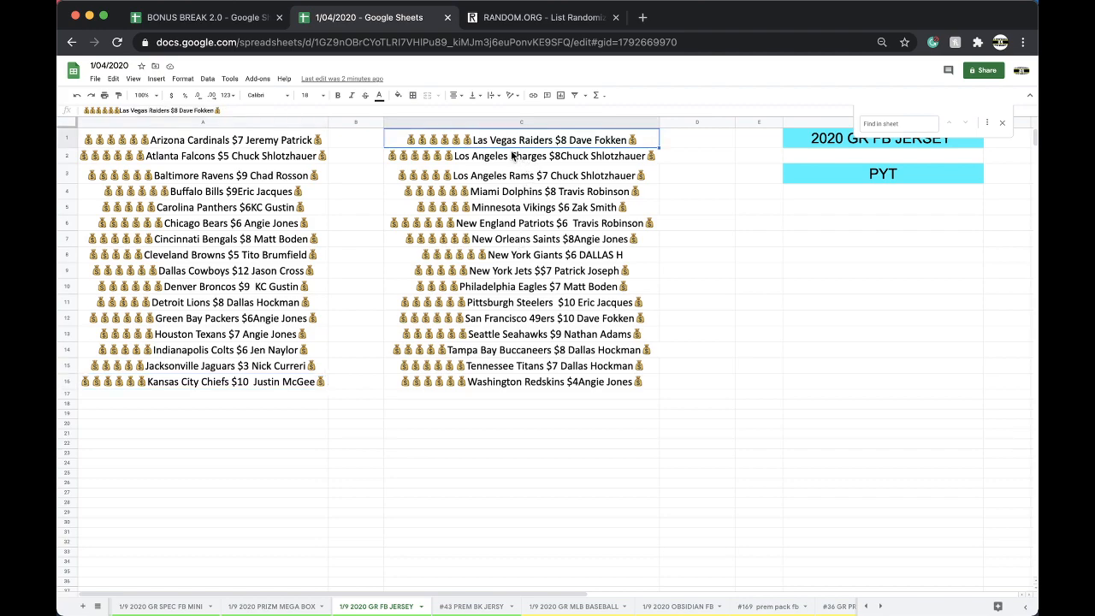
pyautogui.click(522, 191)
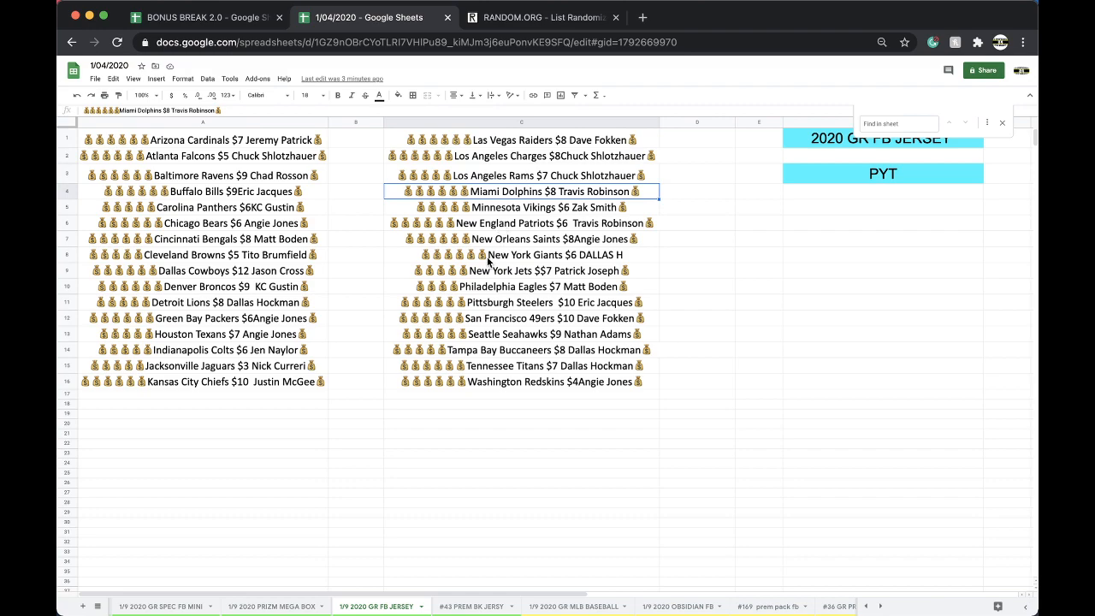
pyautogui.click(539, 286)
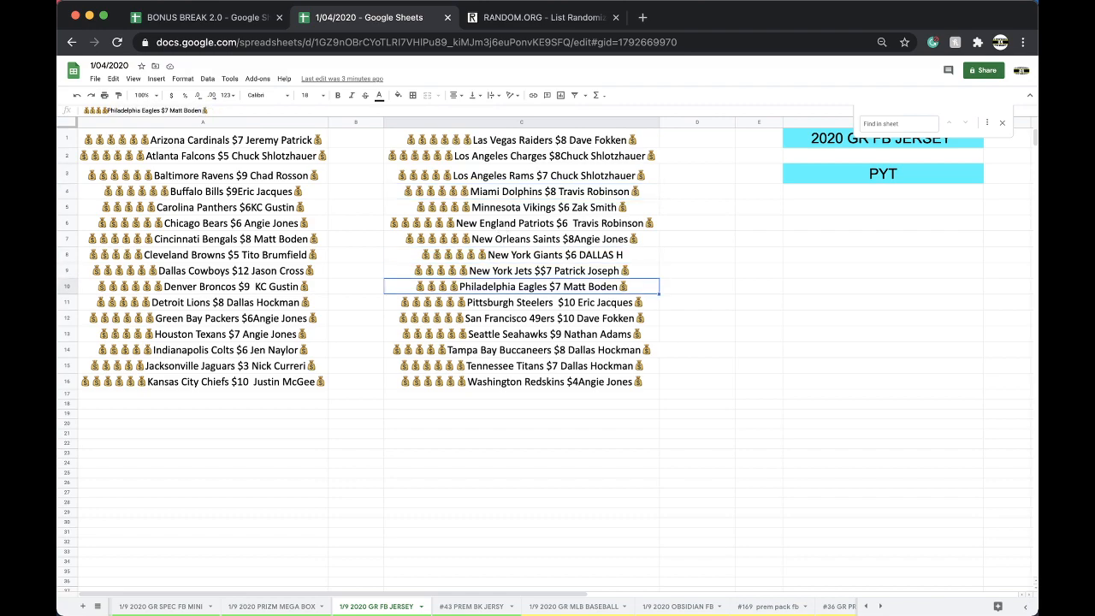
pyautogui.click(539, 302)
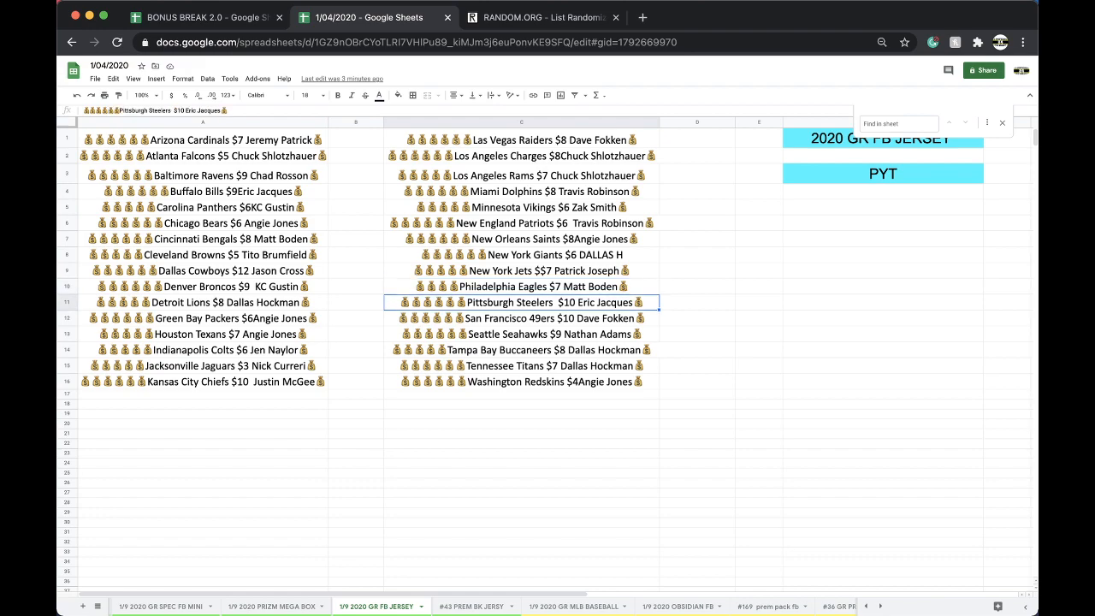
pyautogui.click(522, 334)
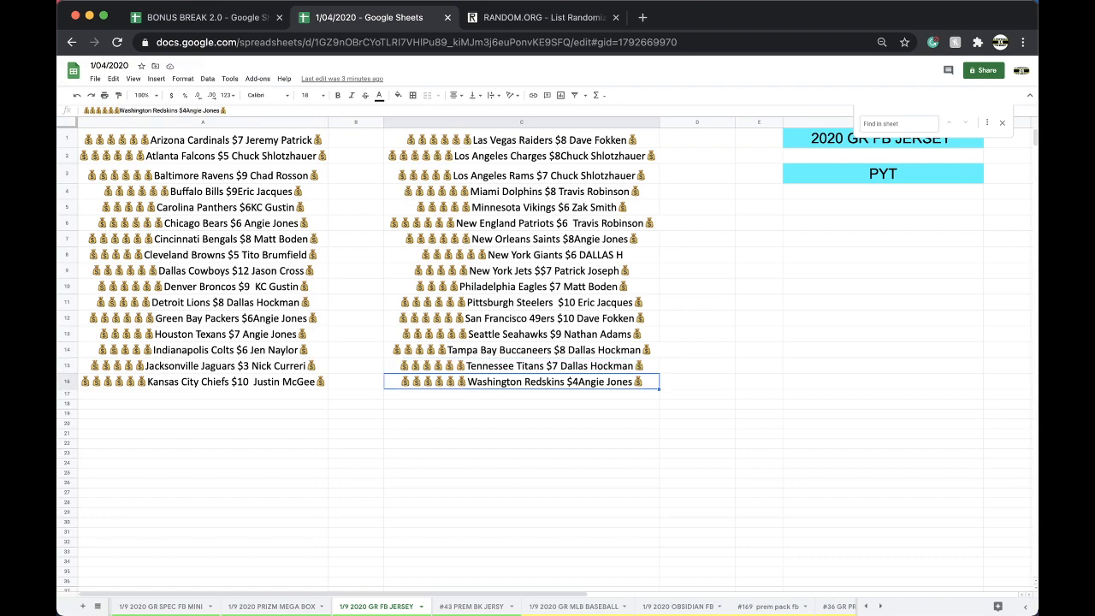
pyautogui.click(1002, 122)
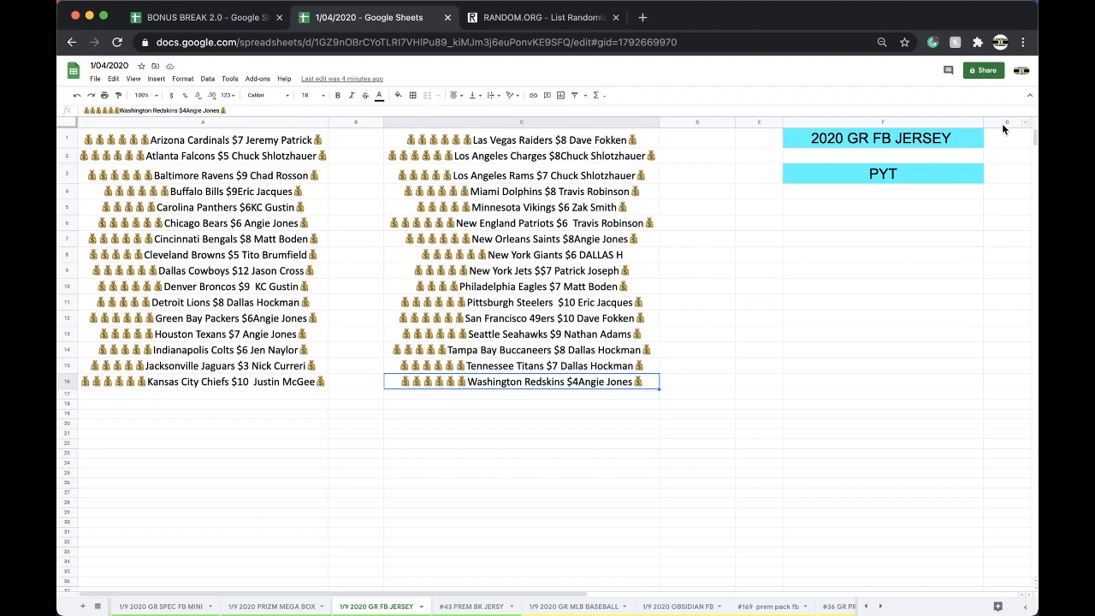
pyautogui.moveTo(1005, 130)
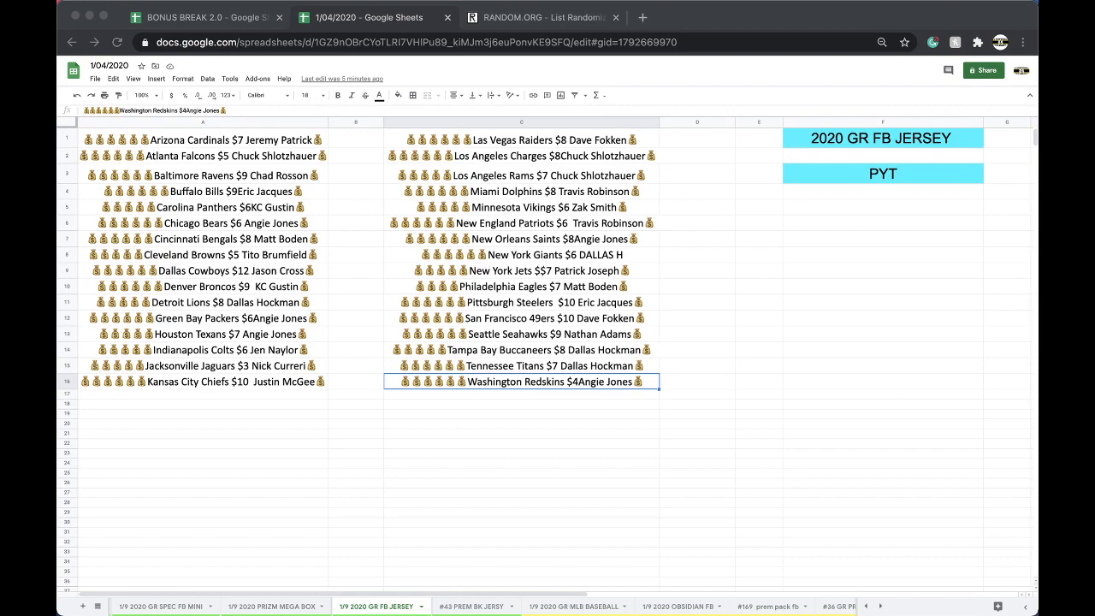
# Step: Fill the San Francisco 49ers winner cell red
pyautogui.click(551, 318)
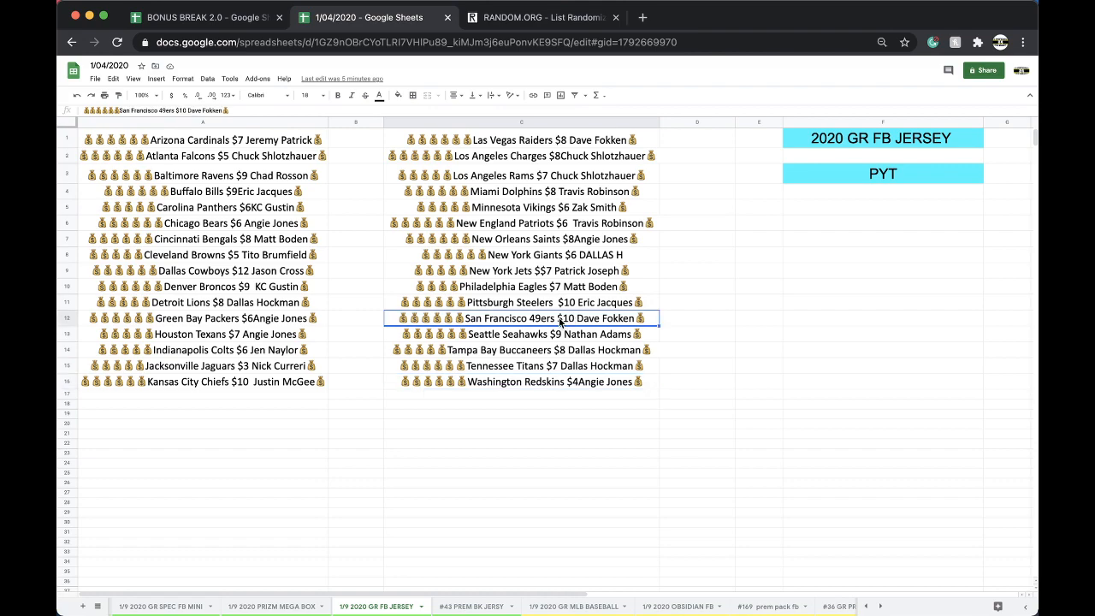
pyautogui.click(379, 95)
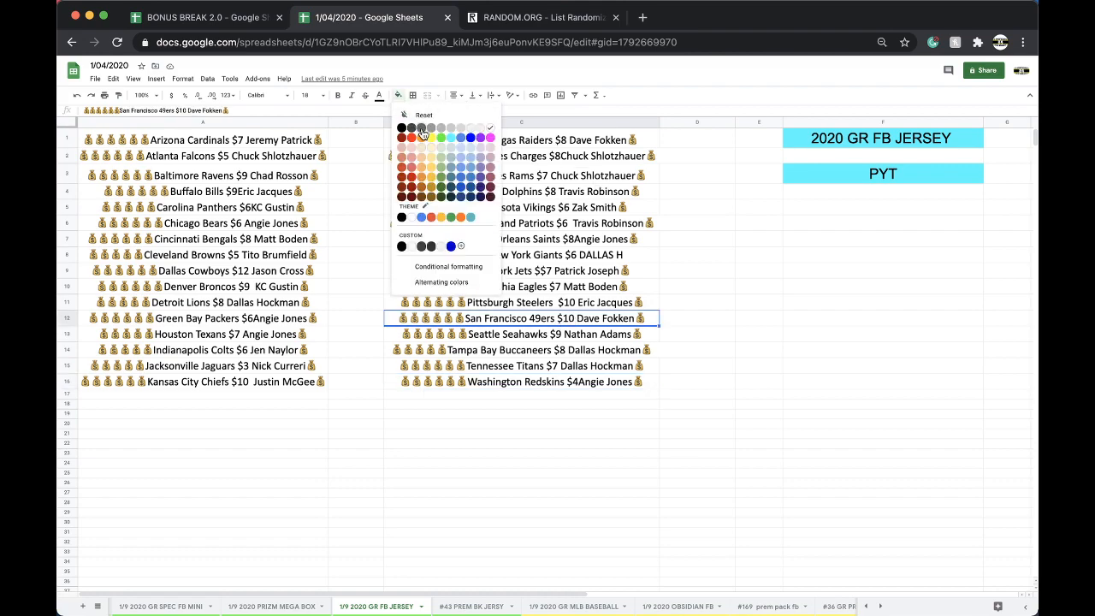
pyautogui.click(400, 137)
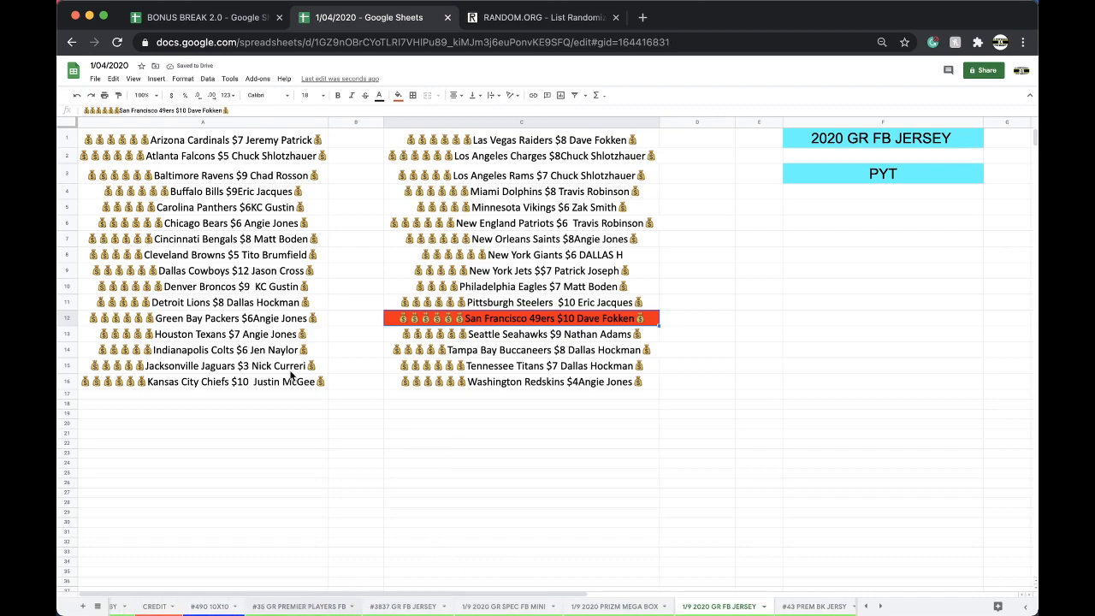
pyautogui.click(544, 17)
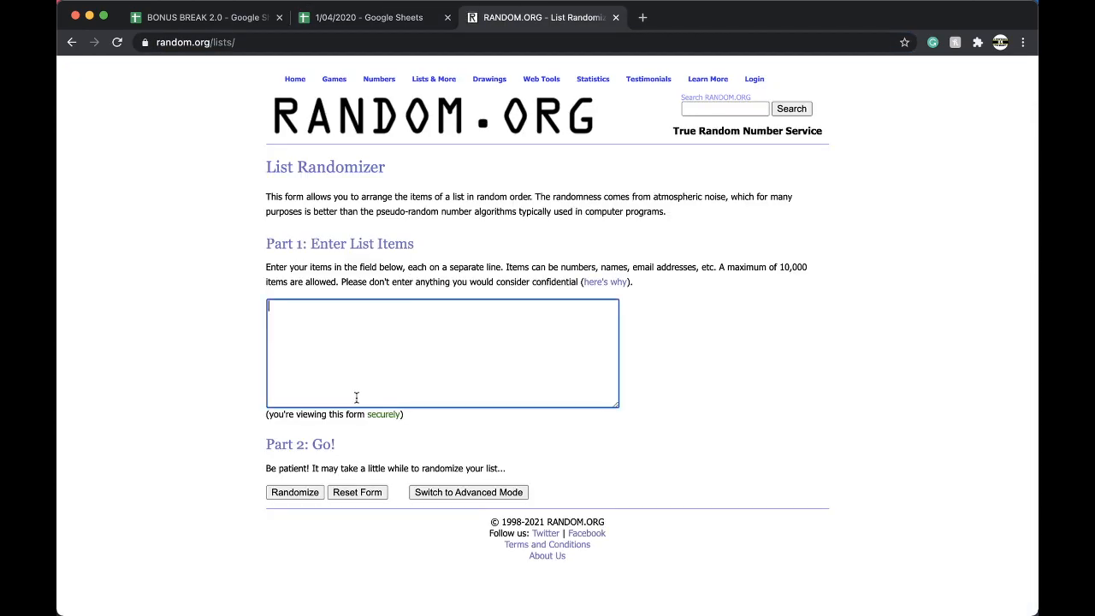
# Step: Shuffle the 32-team list on RANDOM.ORG four times
pyautogui.click(294, 492)
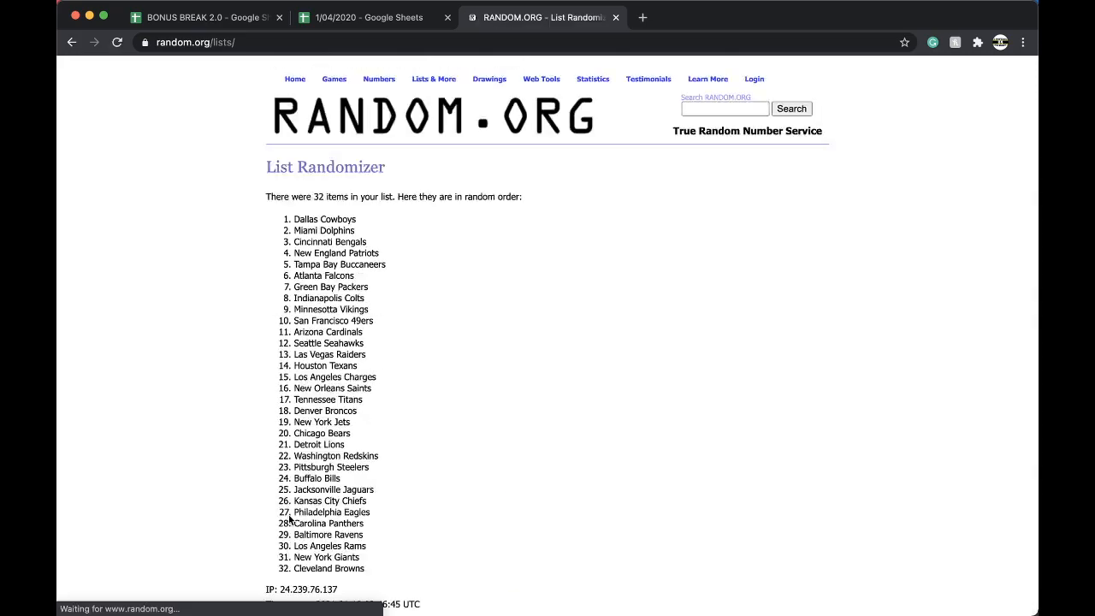
pyautogui.click(284, 527)
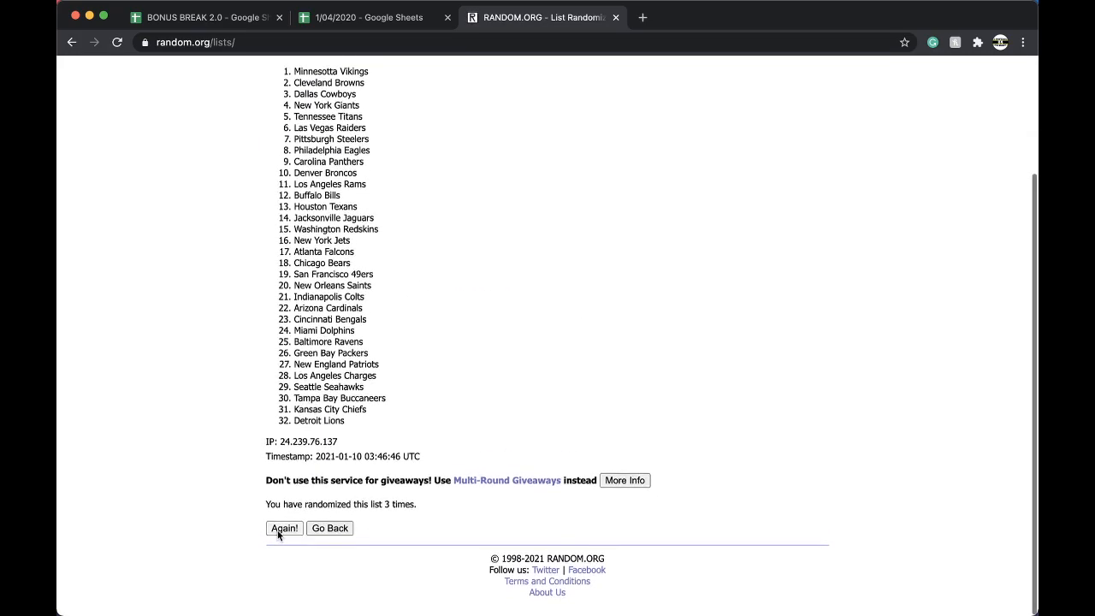
pyautogui.click(284, 527)
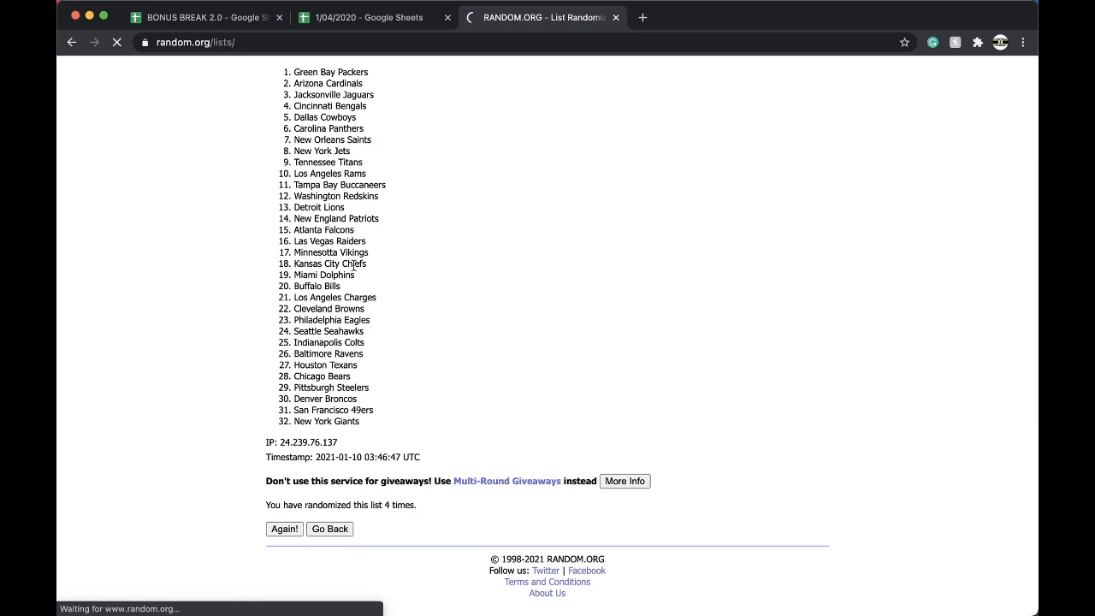
pyautogui.click(367, 17)
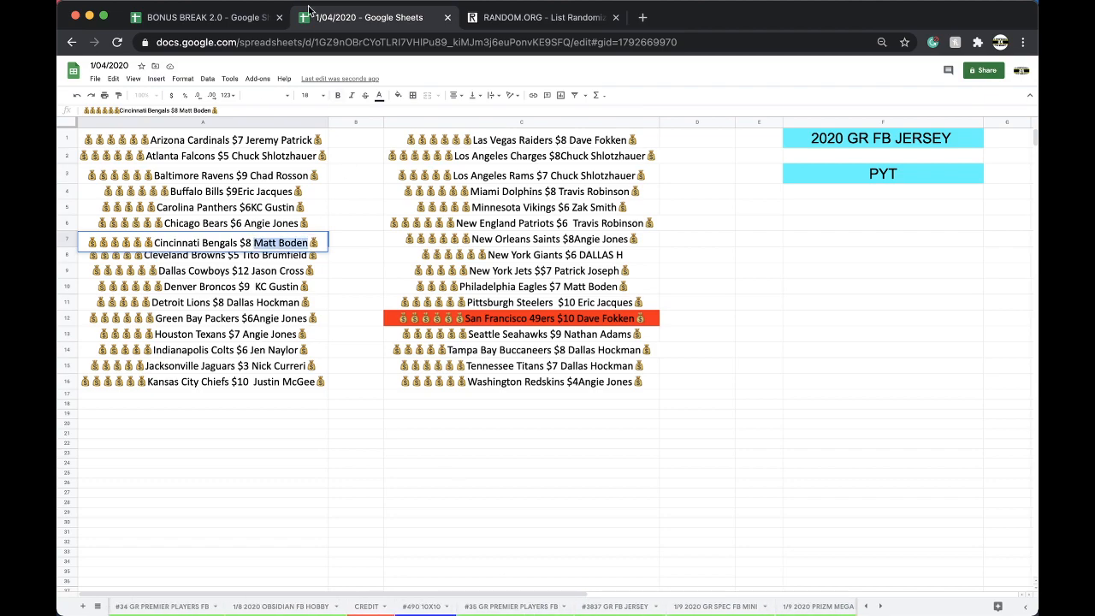
pyautogui.click(206, 17)
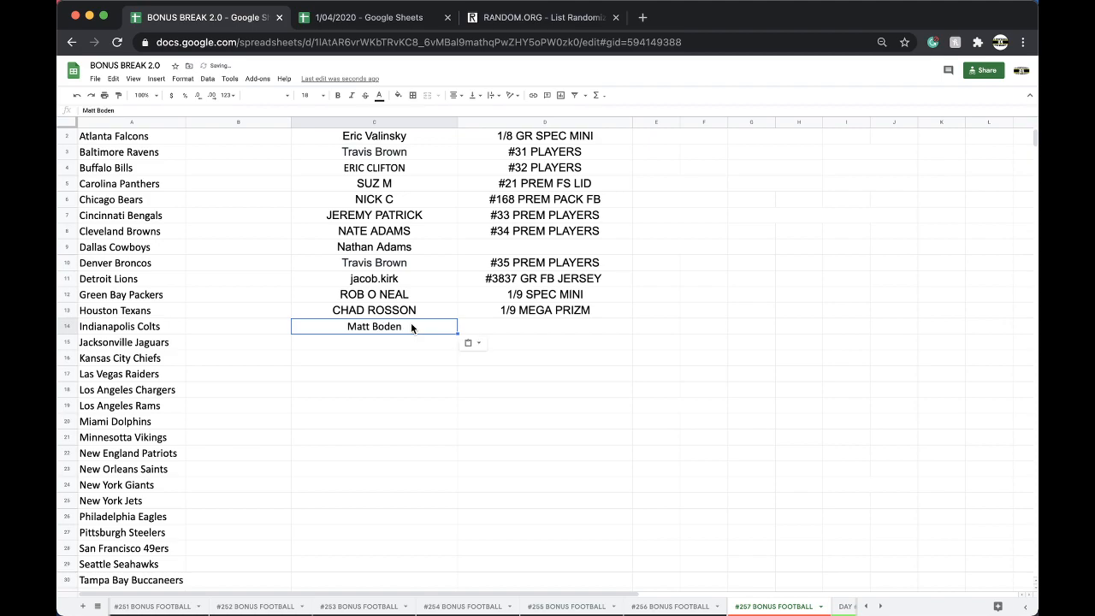
pyautogui.write('1/9 P')
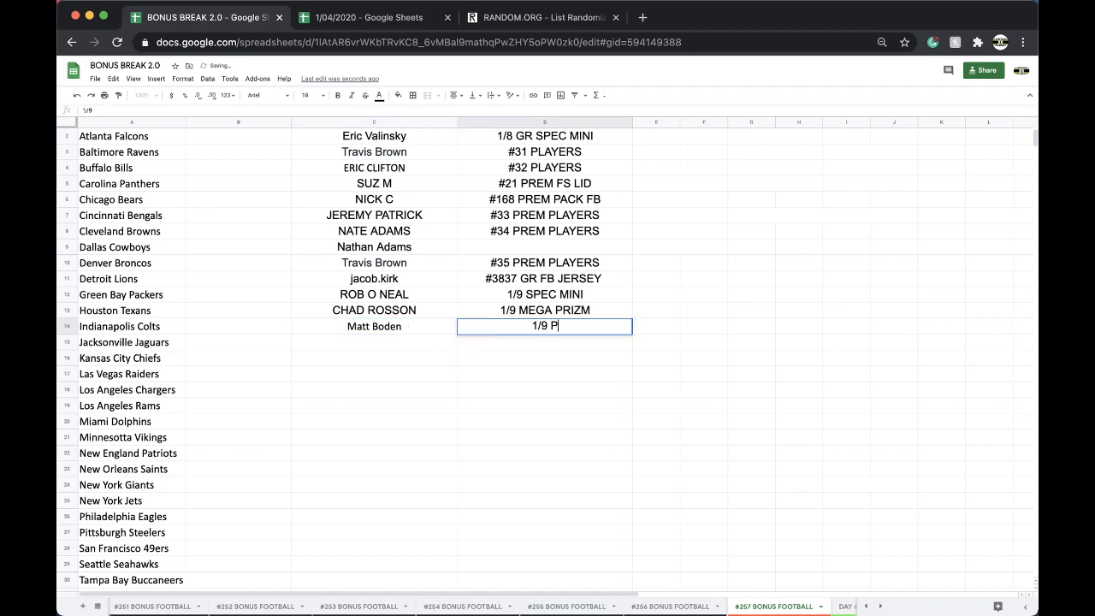
pyautogui.write('YT GR FB JERSEY')
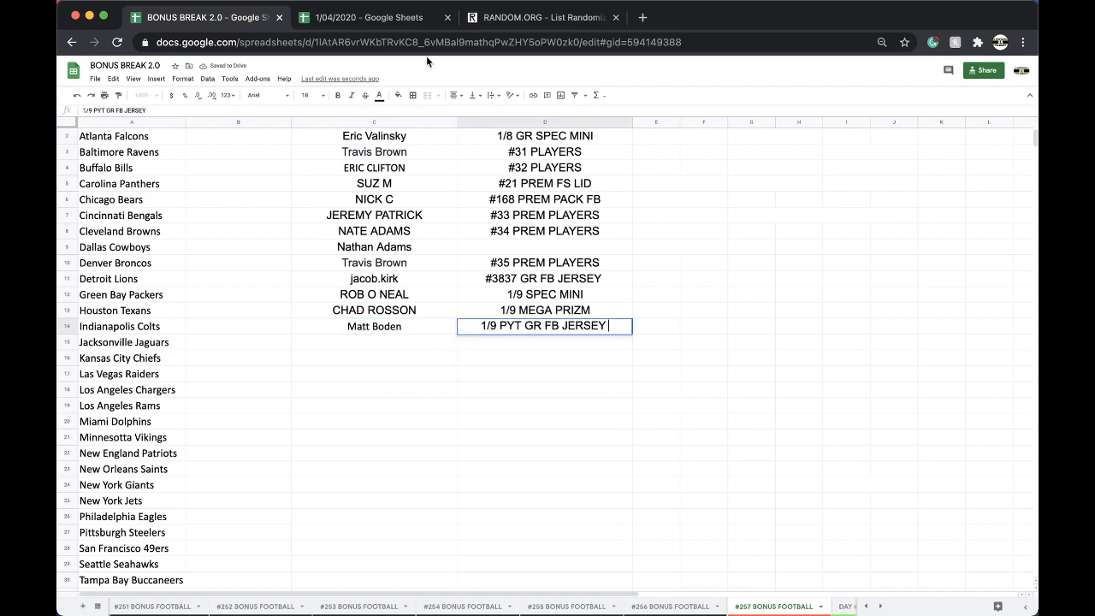
pyautogui.click(367, 17)
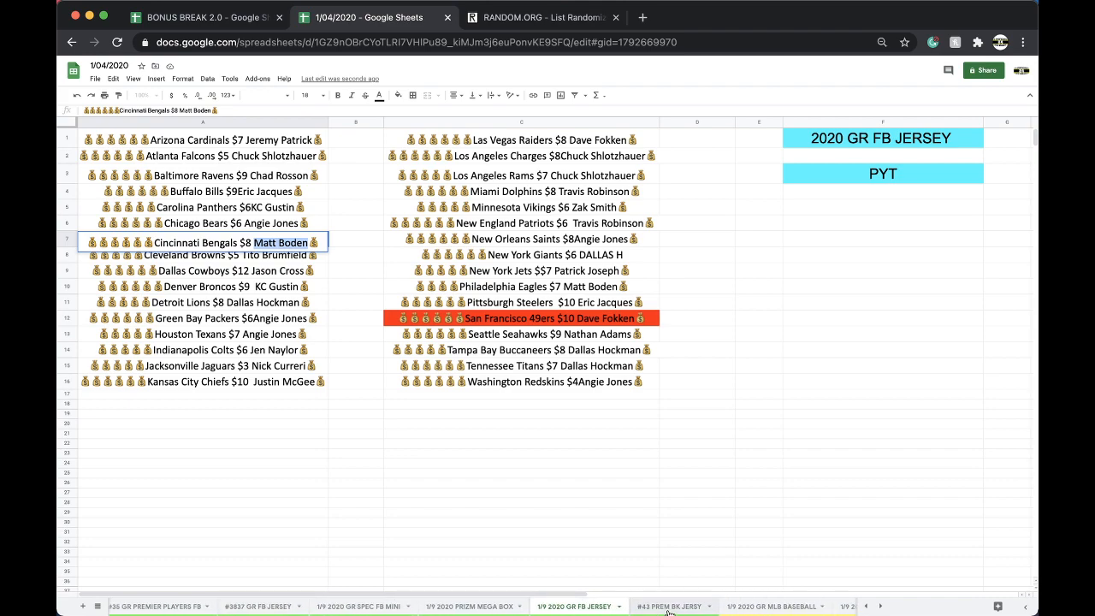
pyautogui.click(672, 605)
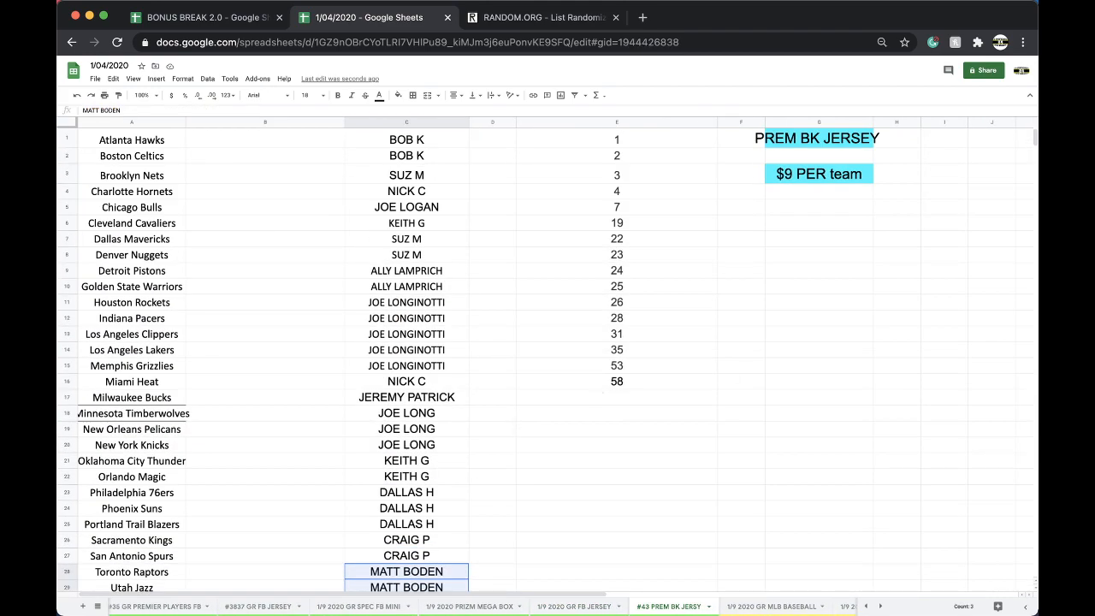